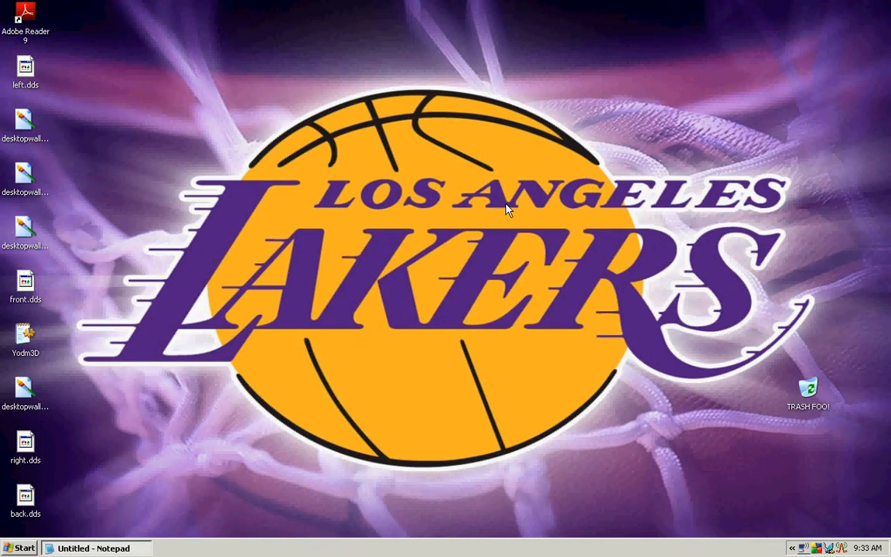
mouse_move(330, 372)
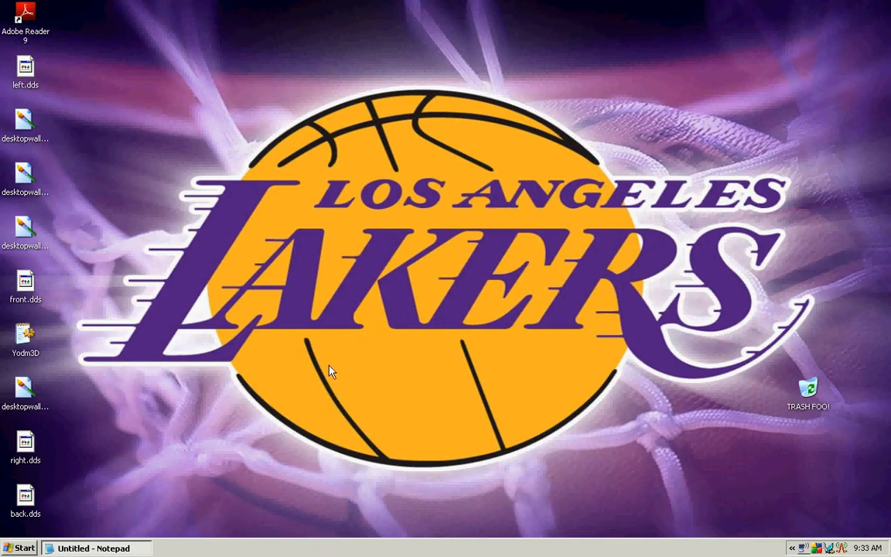
Step: Restore the Notepad window showing the K-light codec pack 4.8.5 notes
click(88, 548)
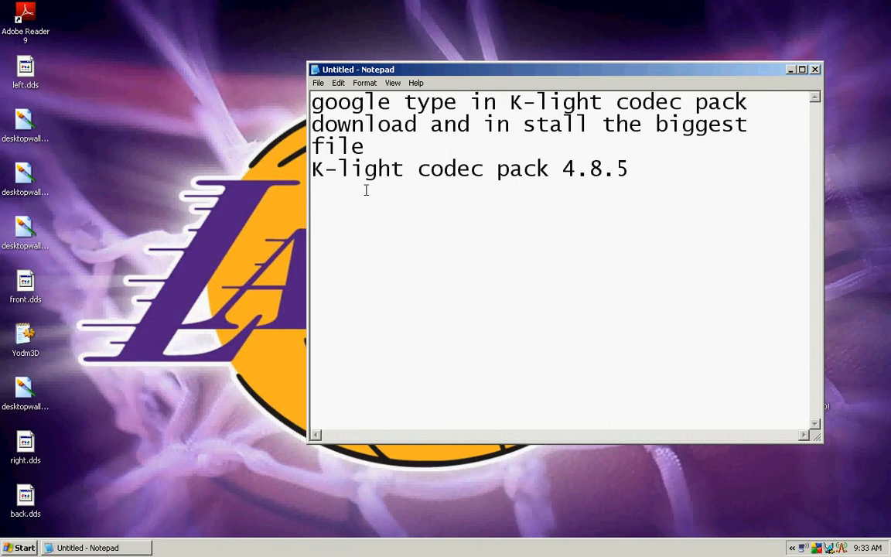
mouse_move(792, 69)
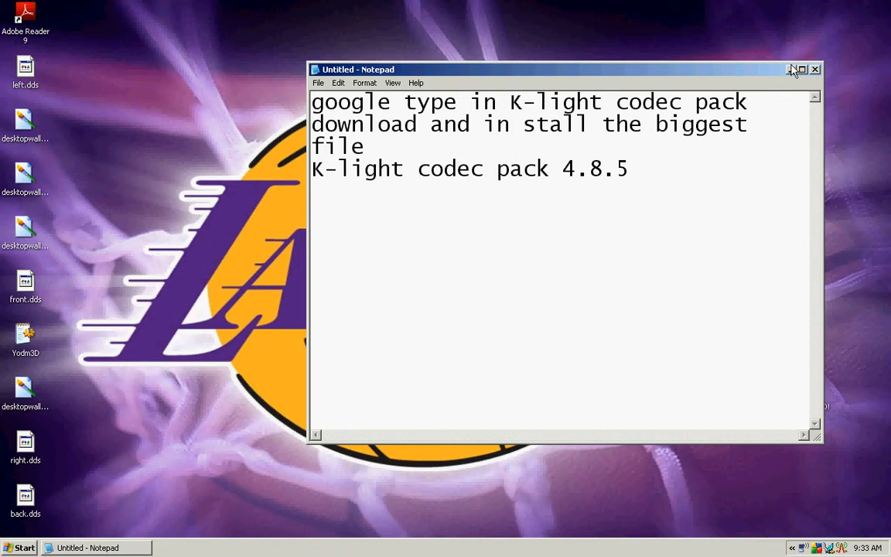
Step: Minimize the notes and open the Start menu's Run dialog, which reads regedit
click(791, 69)
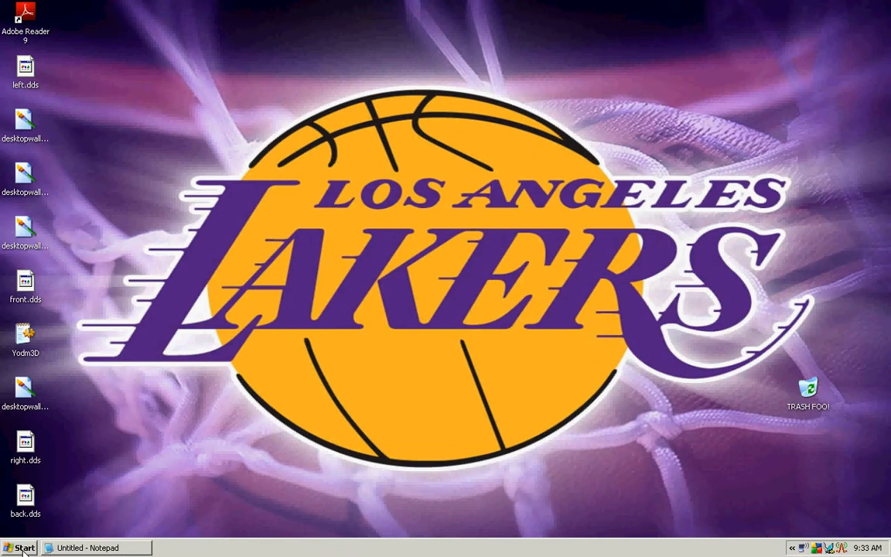
click(20, 548)
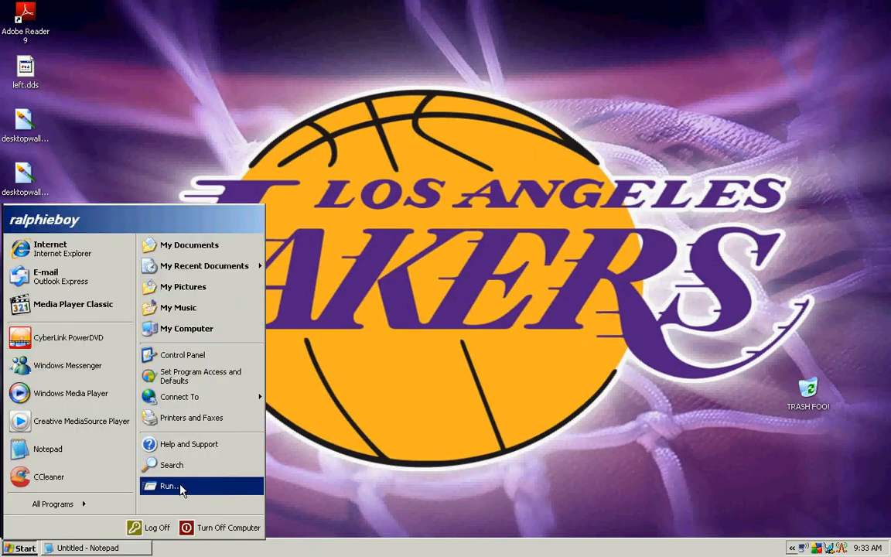
click(168, 486)
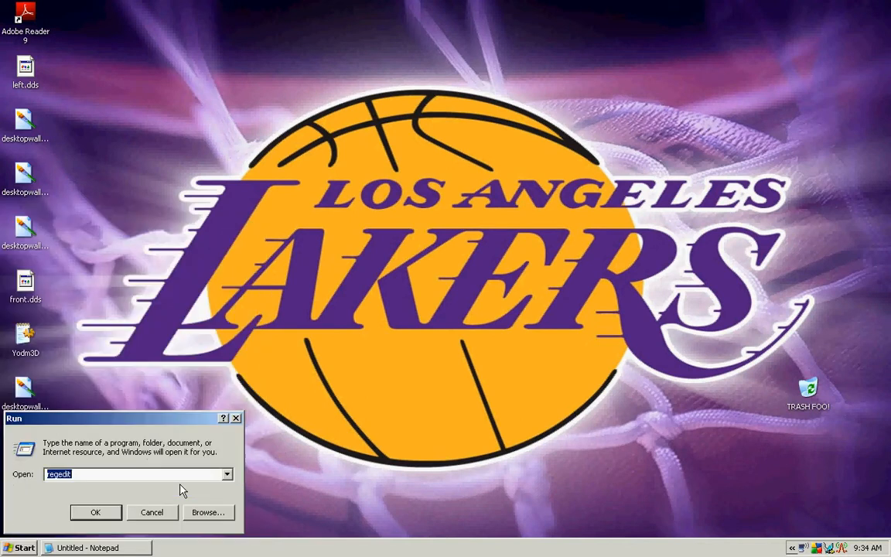
mouse_move(96, 514)
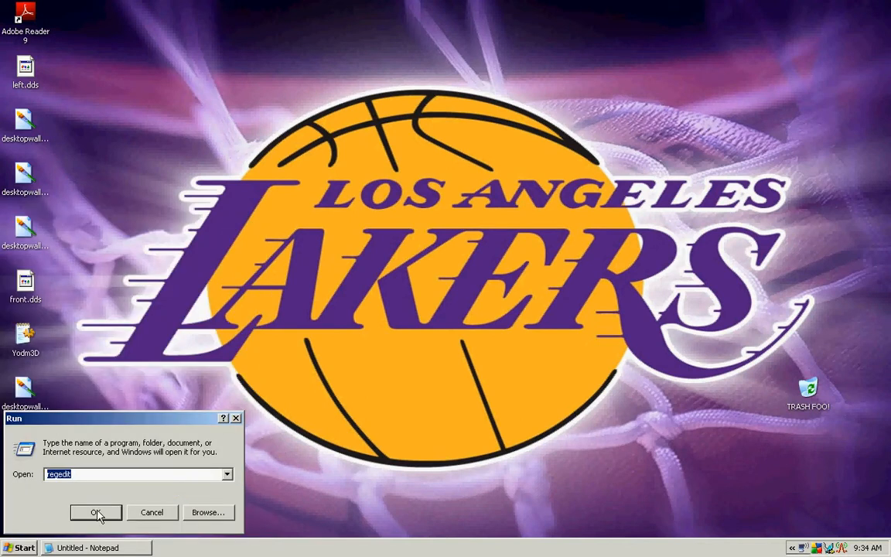
Step: Launch regedit and expand HKEY_CURRENT_USER\Software\Microsoft\MediaPlayer\Player
click(95, 512)
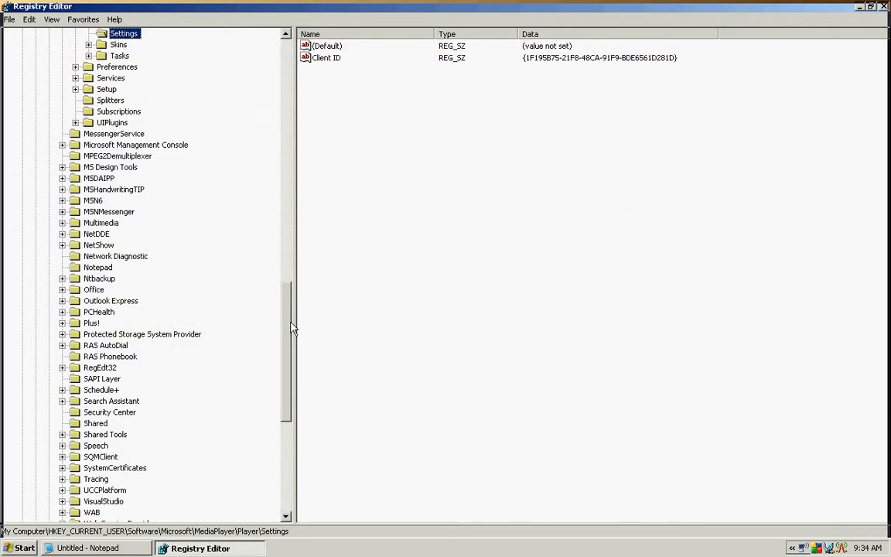
scroll(up, 3)
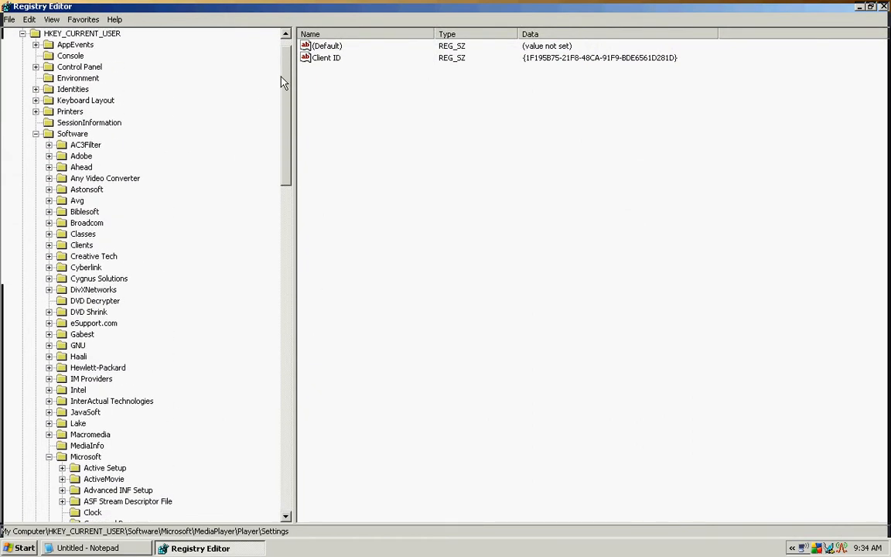
scroll(up, 3)
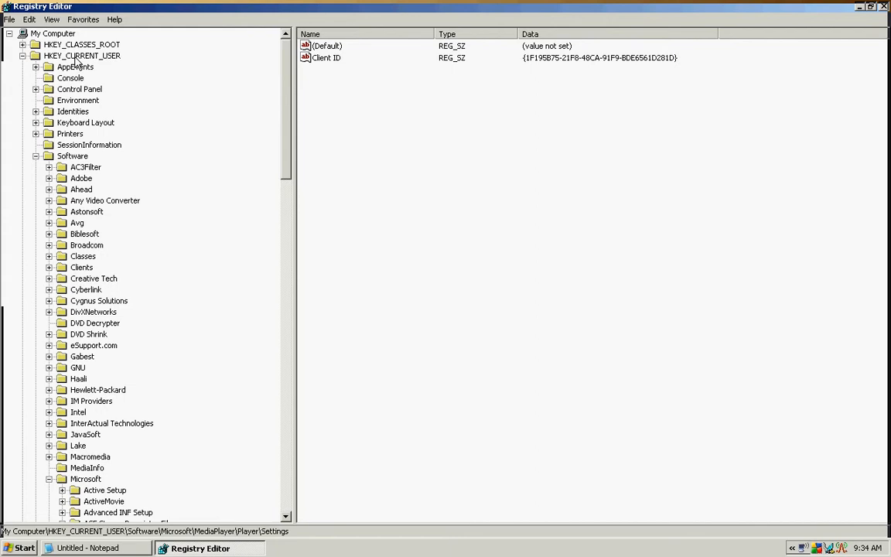
click(82, 56)
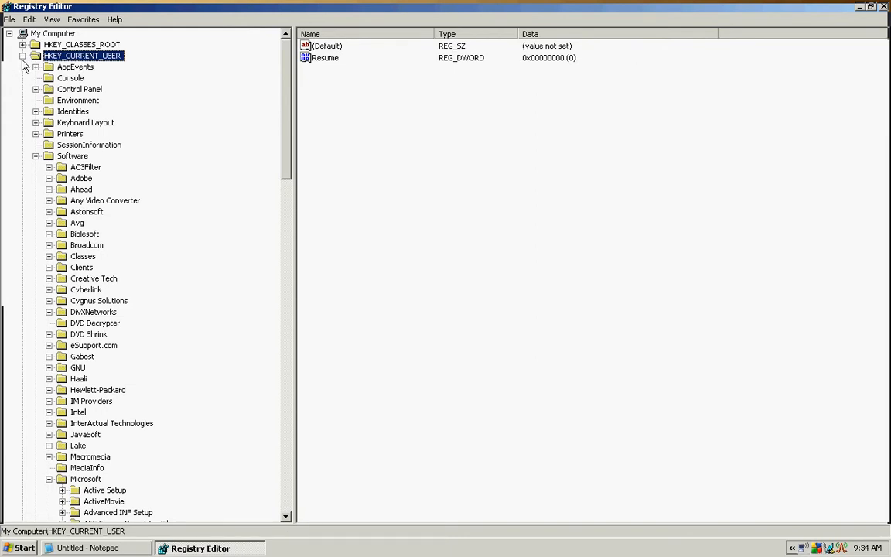
mouse_move(72, 161)
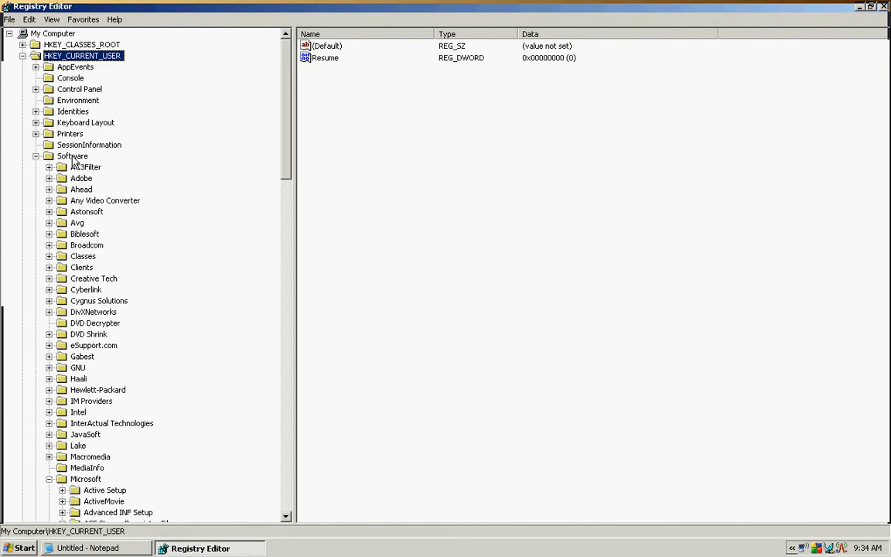
click(72, 155)
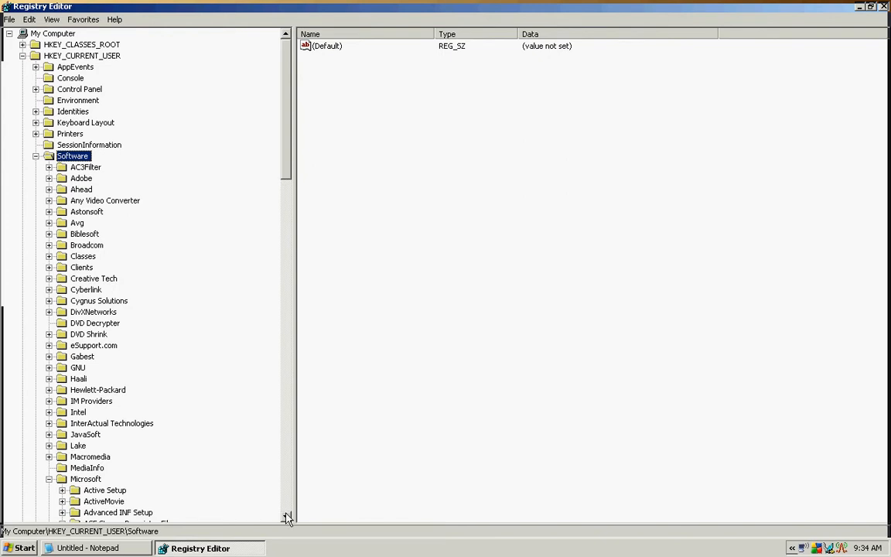
scroll(down, 3)
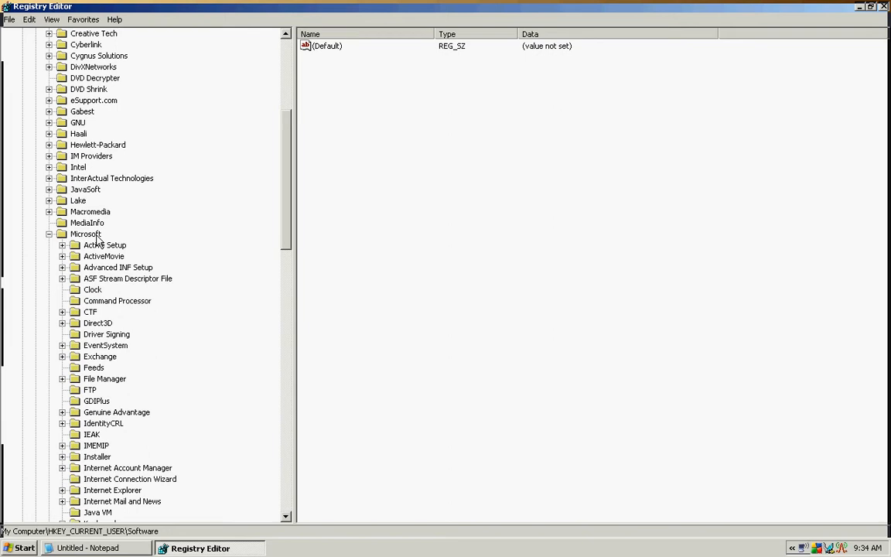
click(86, 234)
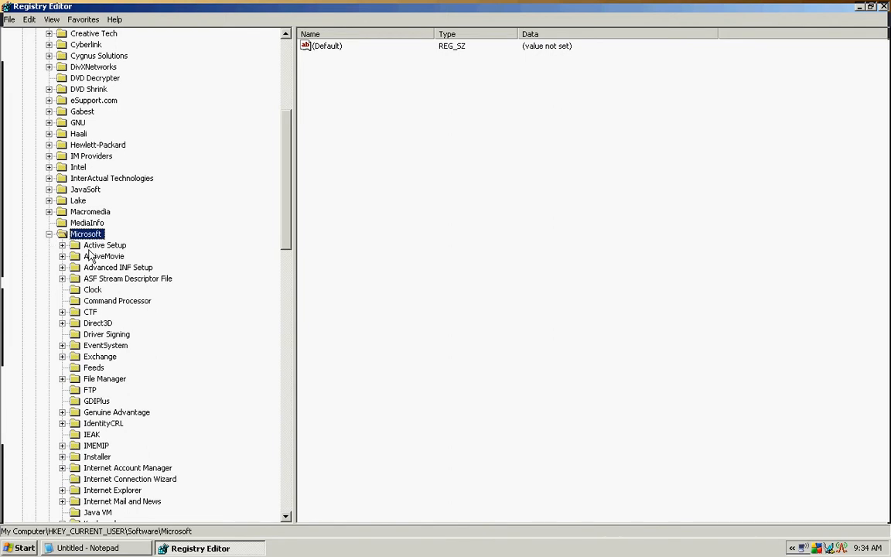
mouse_move(289, 493)
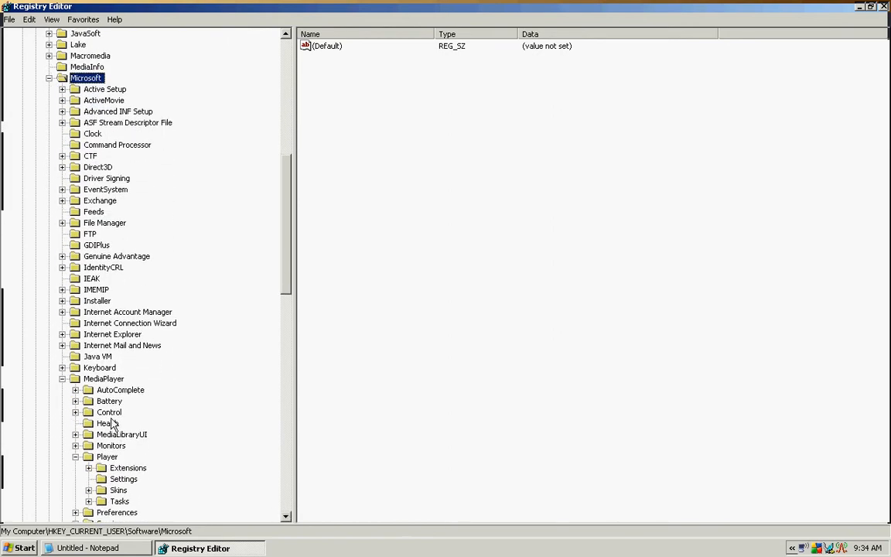
click(103, 378)
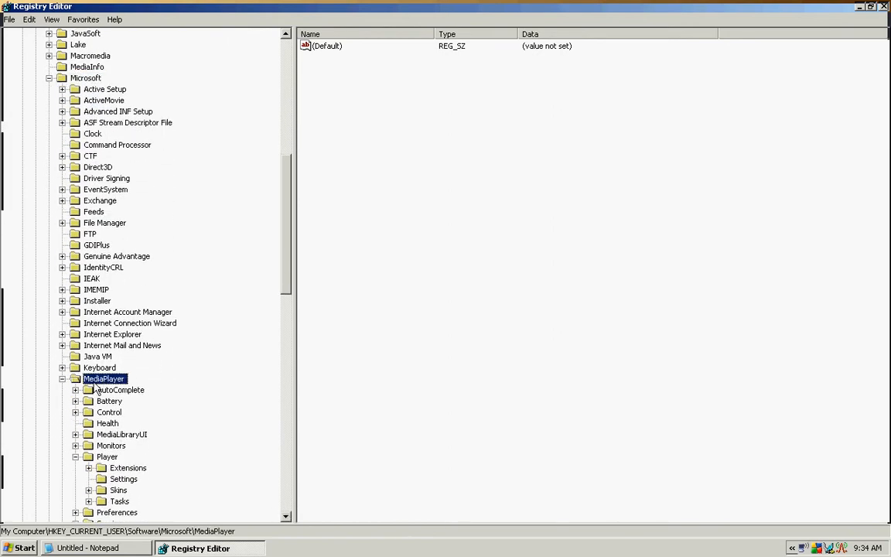
mouse_move(128, 451)
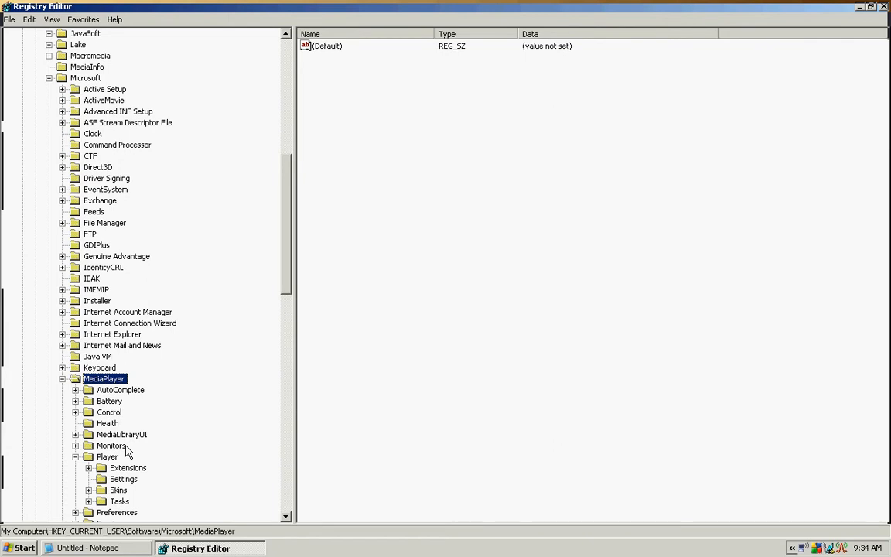
mouse_move(105, 461)
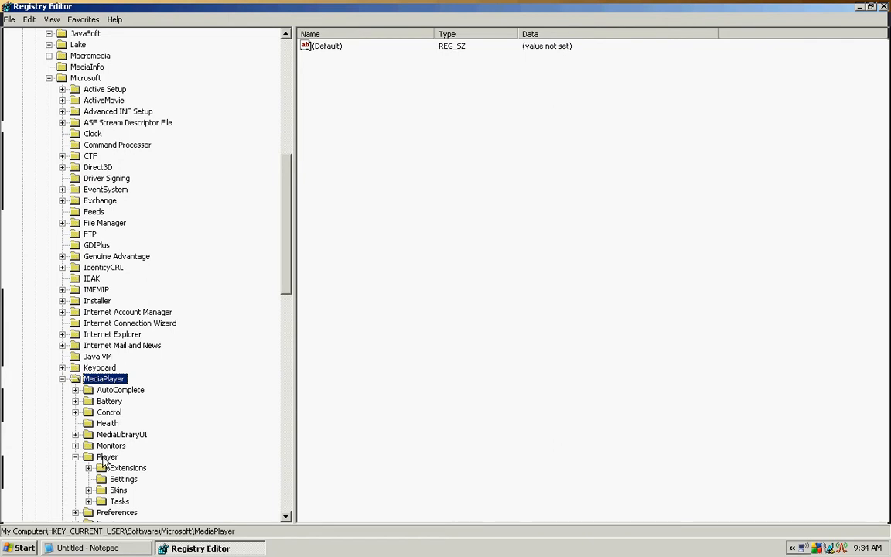
click(108, 456)
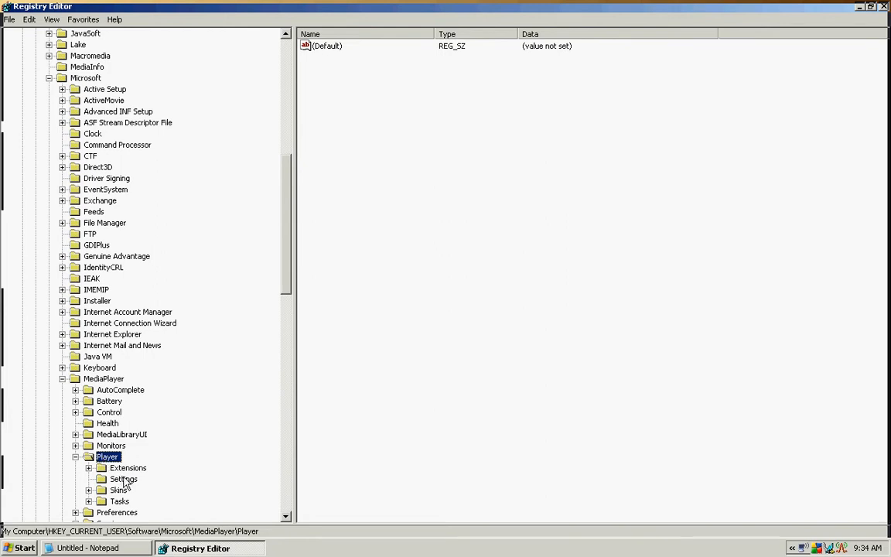
Step: Select the Player\Settings key and create a new string value in it
click(124, 479)
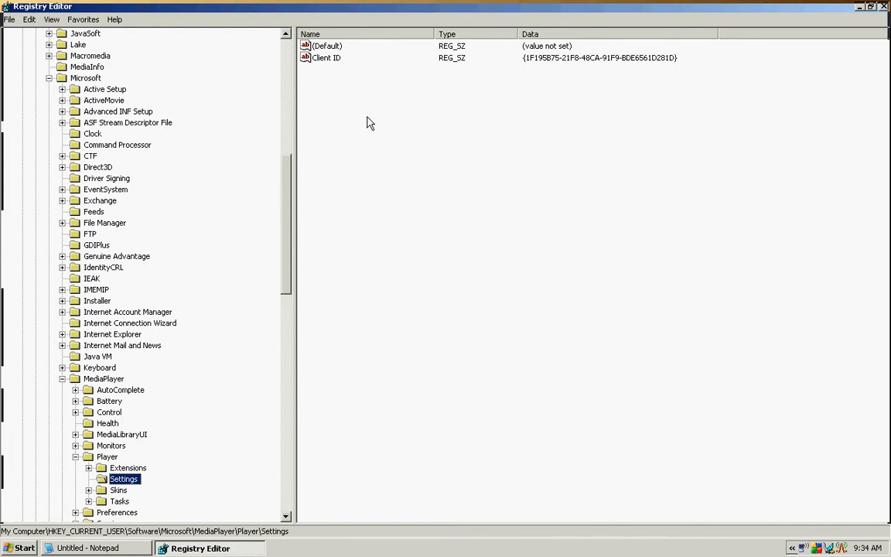
mouse_move(376, 104)
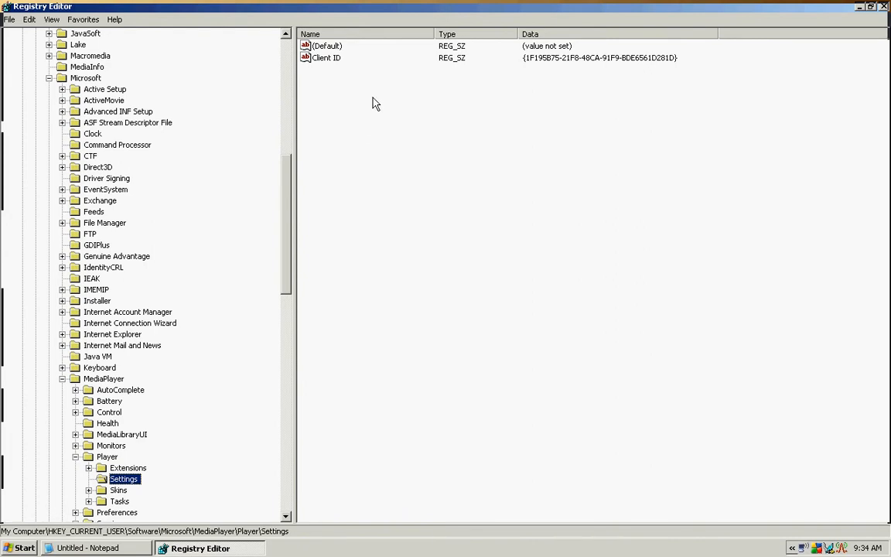
mouse_move(356, 82)
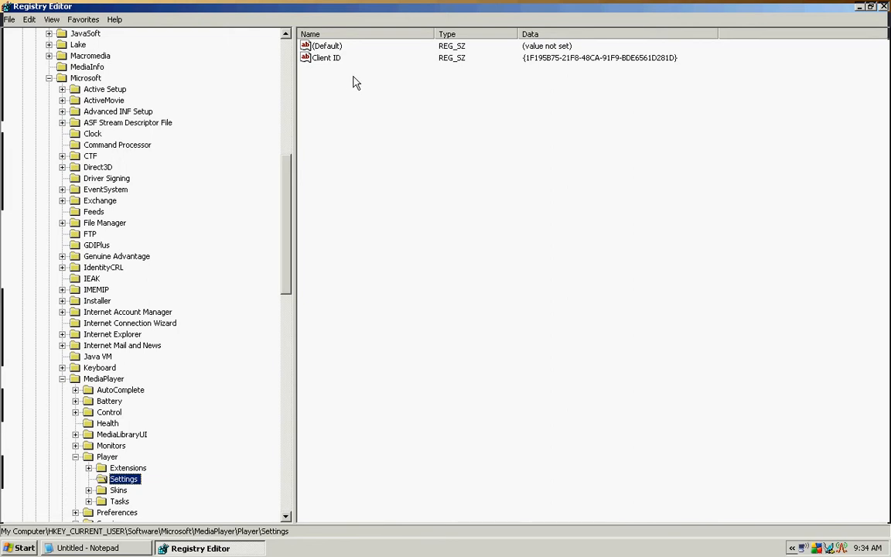
mouse_move(337, 74)
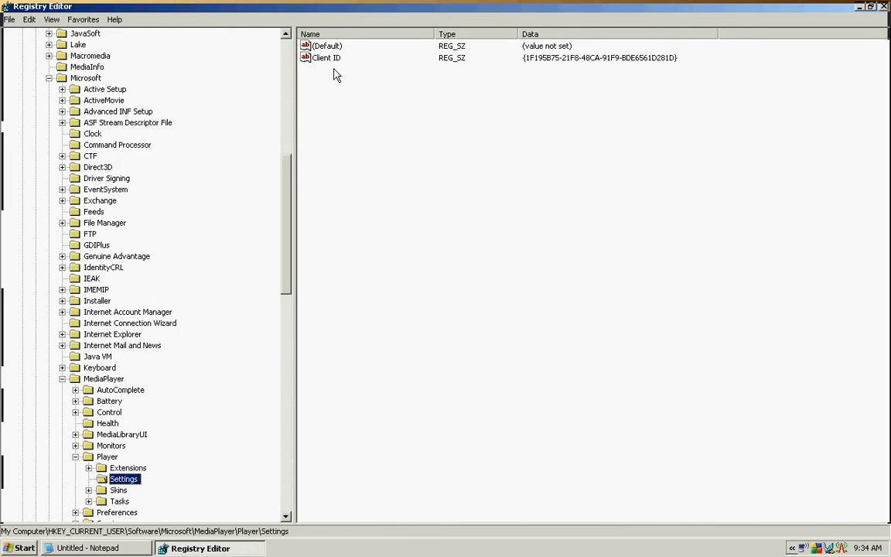
right_click(337, 73)
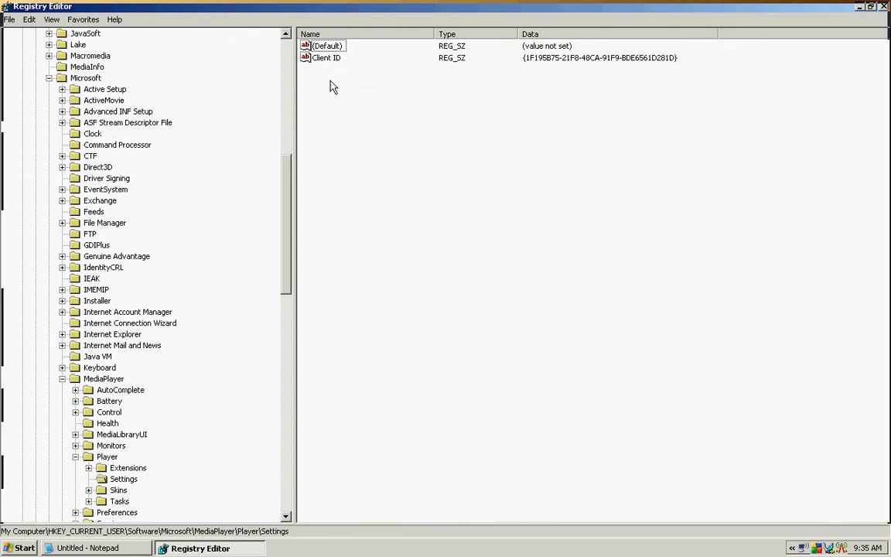
right_click(348, 86)
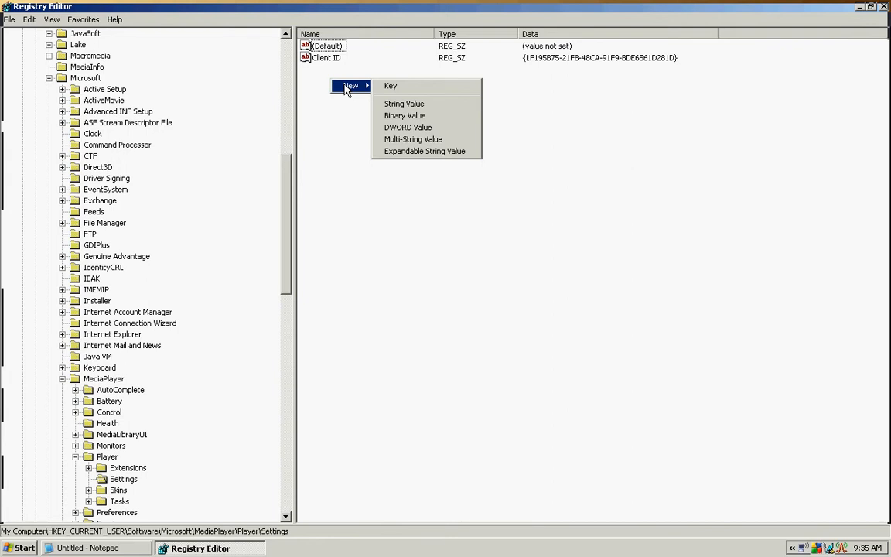
mouse_move(404, 103)
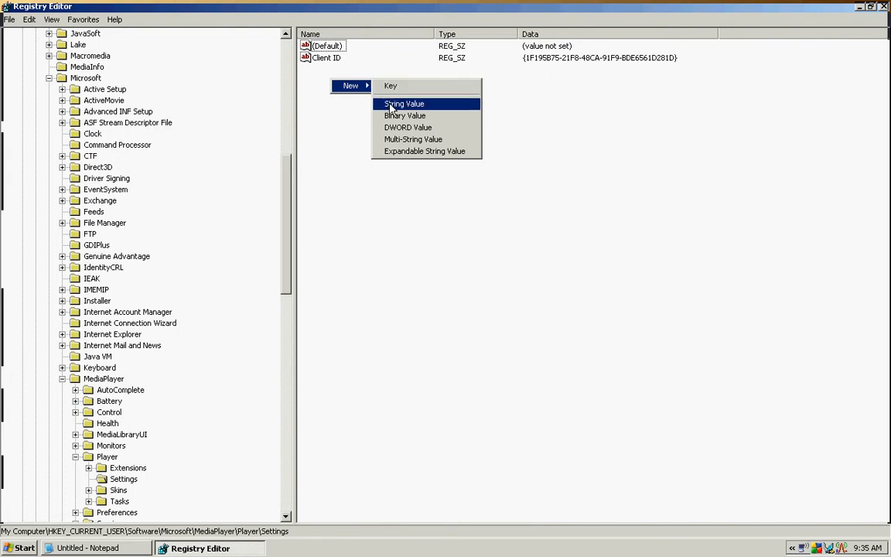
click(404, 103)
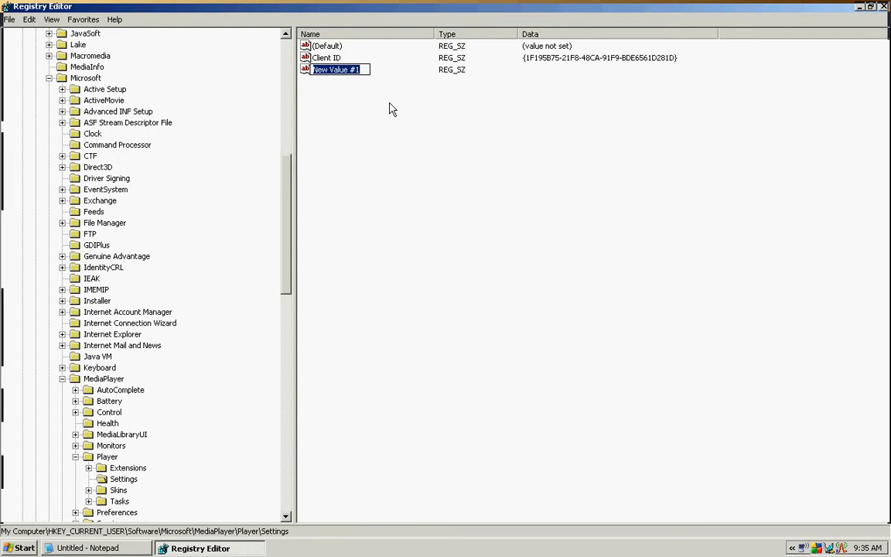
Step: Name the new string value EnableDvDUI and bring the Notepad notes back
text(E)
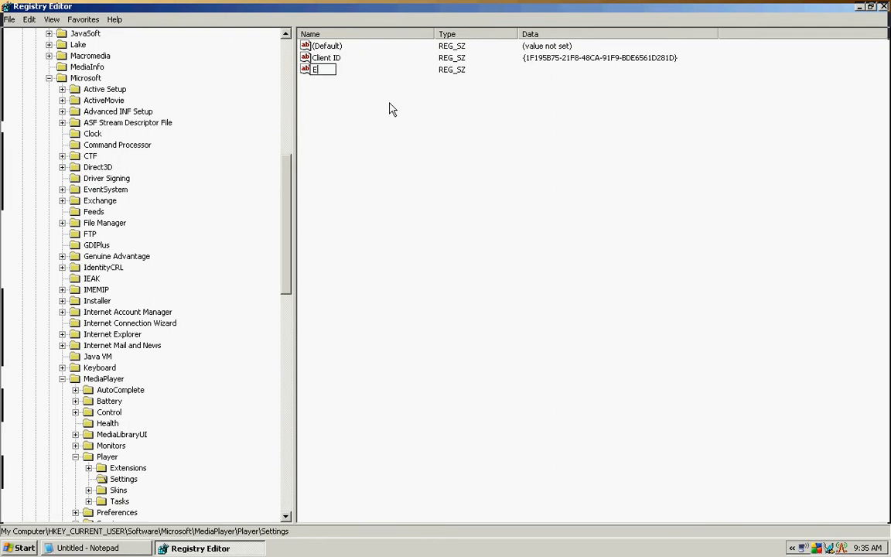
text(nab)
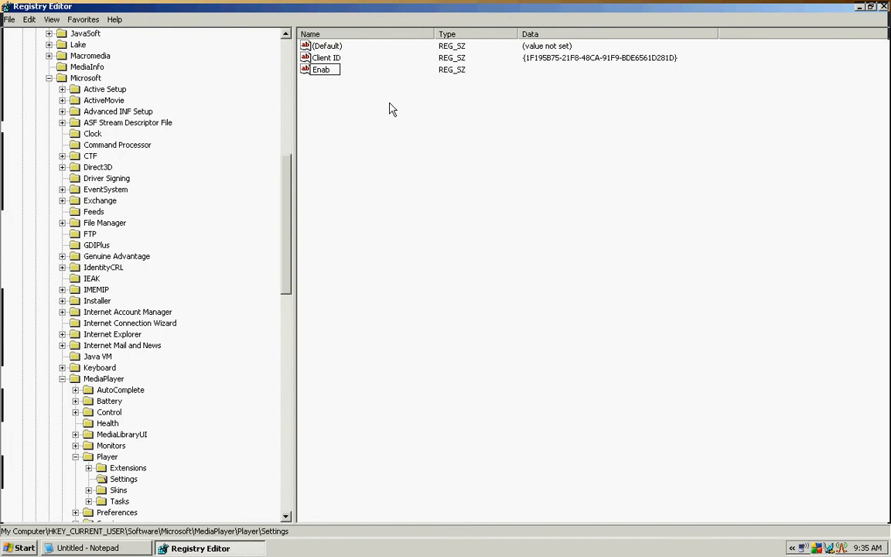
text(le)
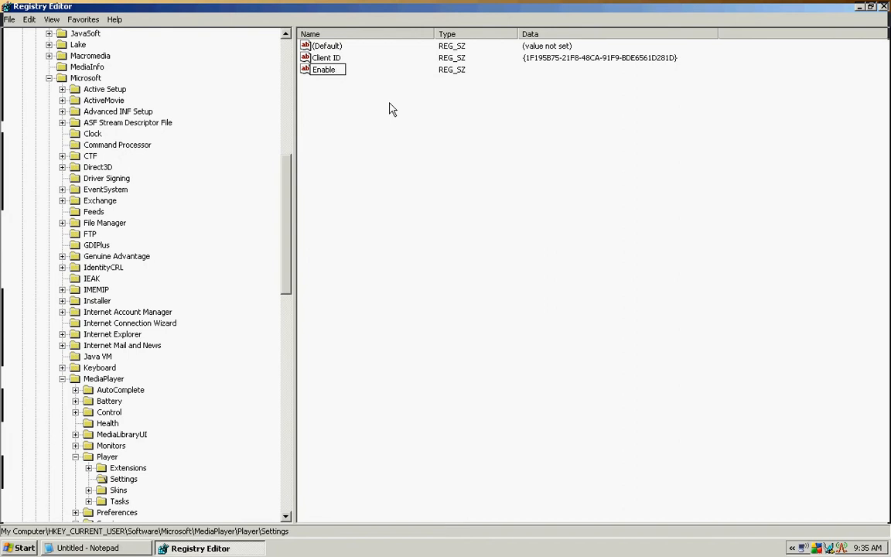
text(Dvd)
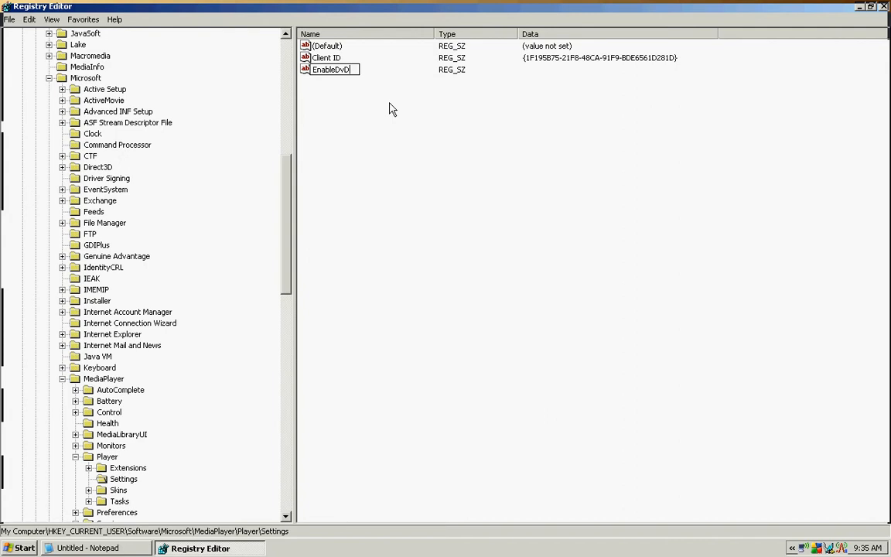
text(UI)
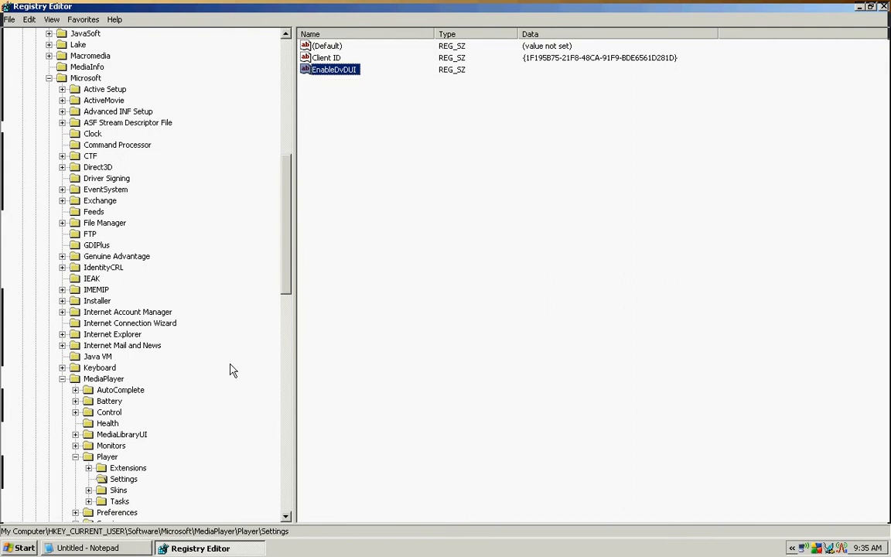
click(87, 548)
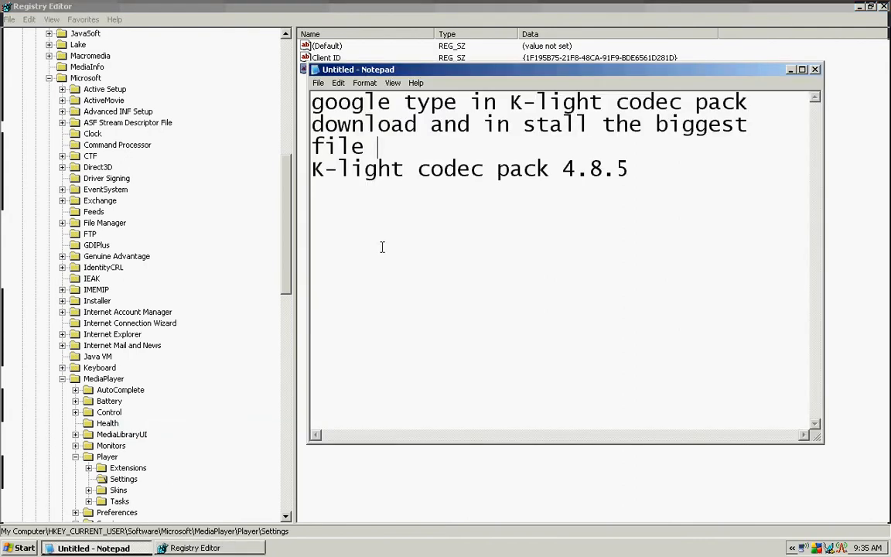
mouse_move(657, 210)
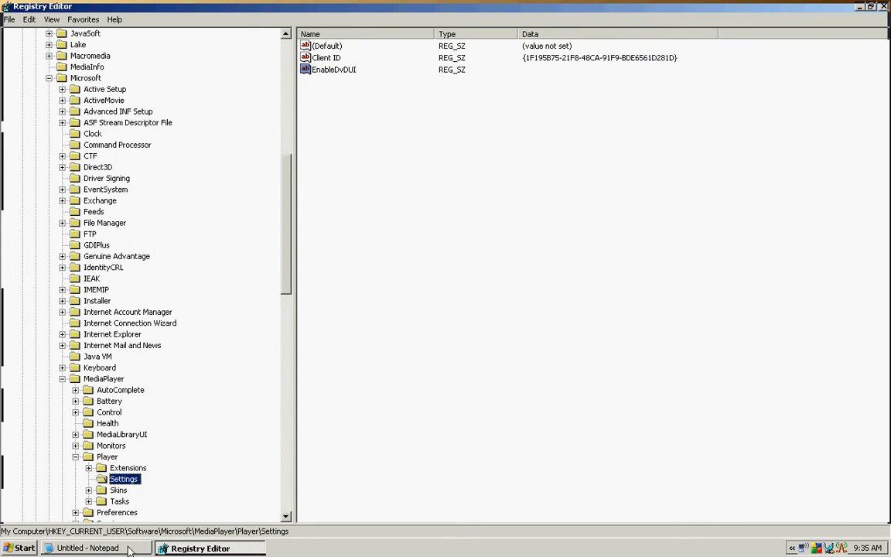
Step: Replace the Notepad notes with only 'EnableDvDUI', then minimize Notepad
click(88, 548)
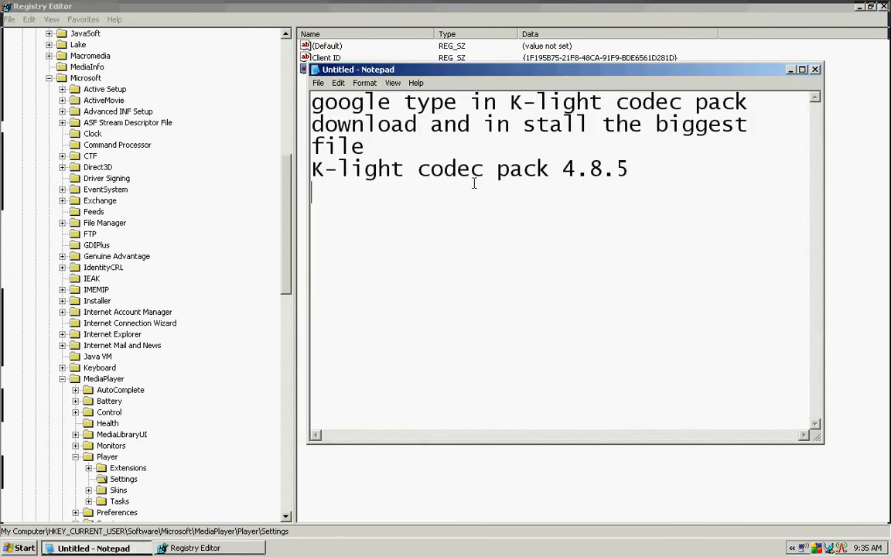
key(ctrl+a)
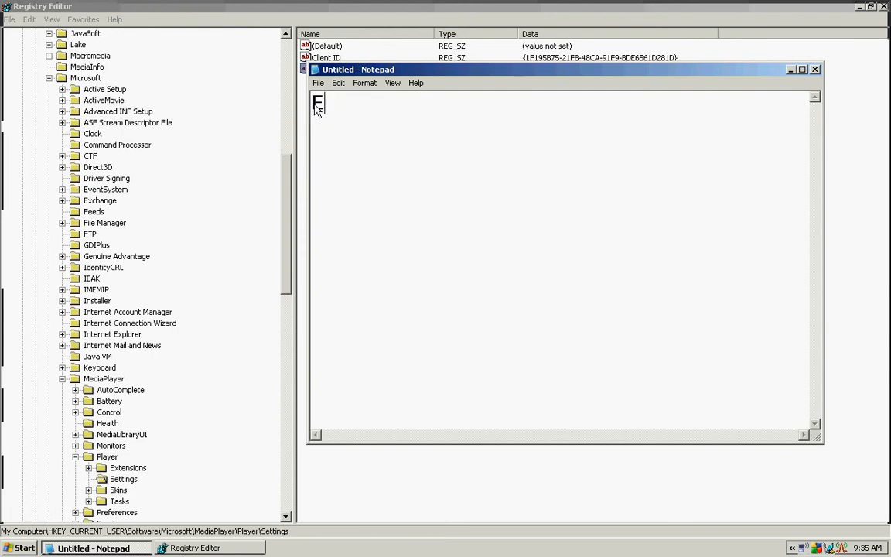
text(nable)
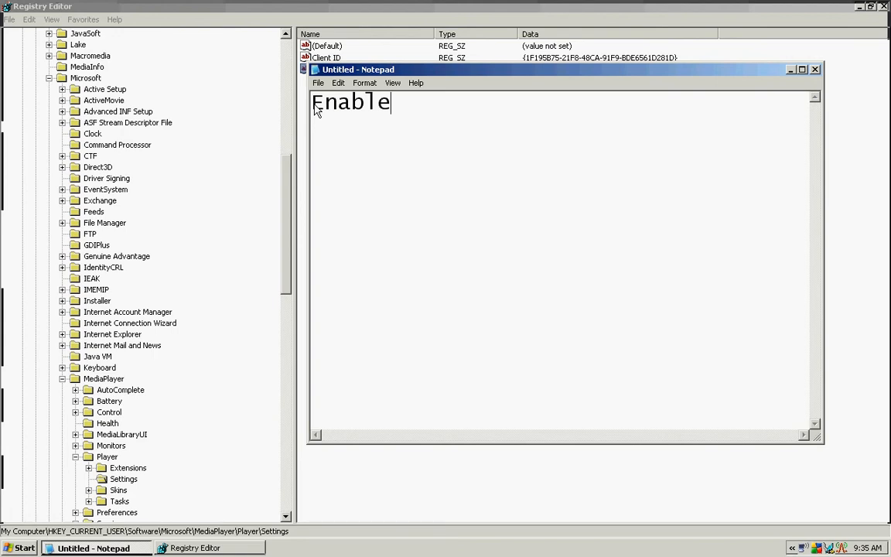
text(DvD)
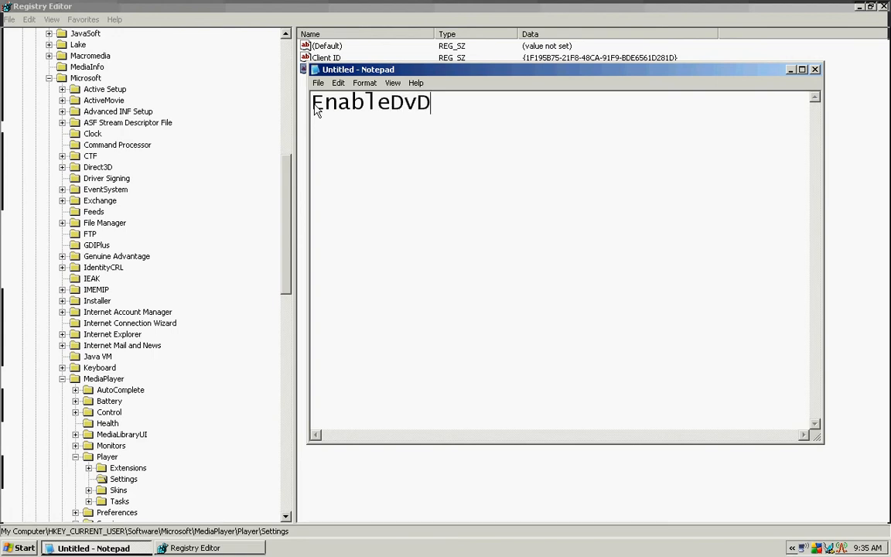
text(U)
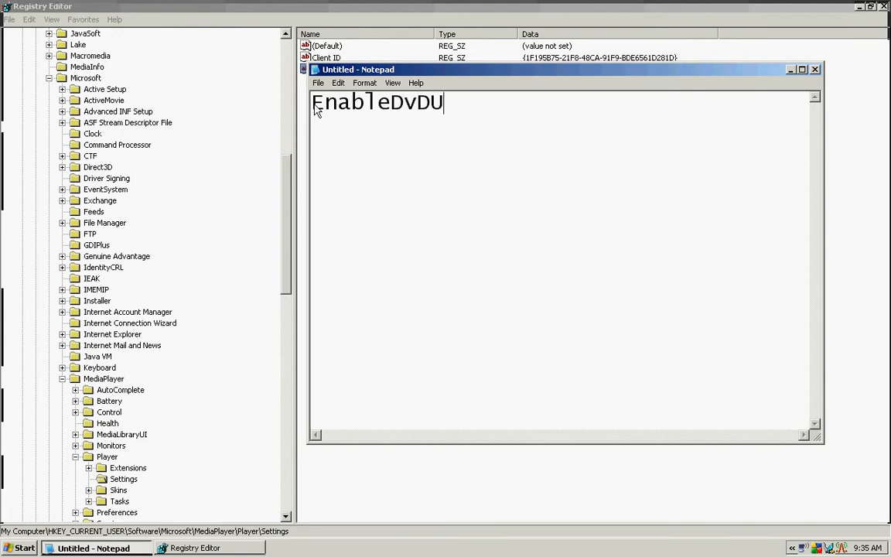
text(I)
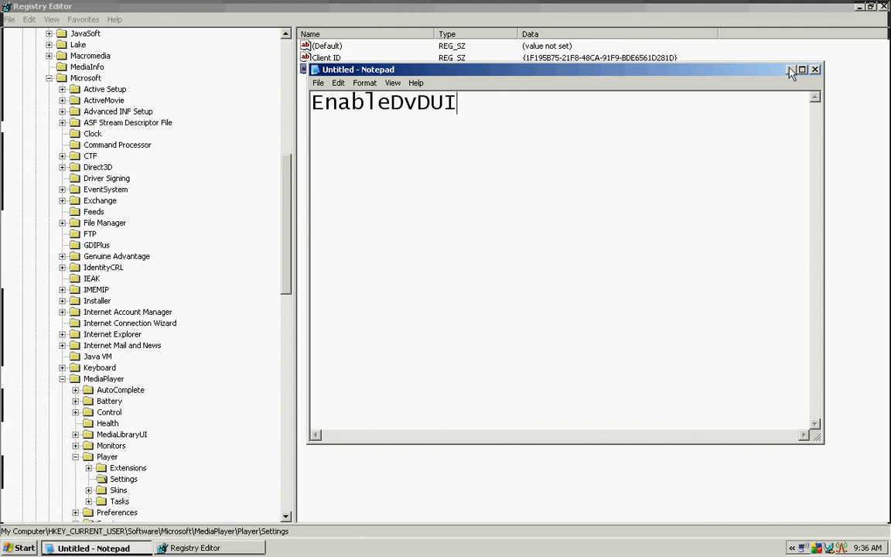
click(791, 70)
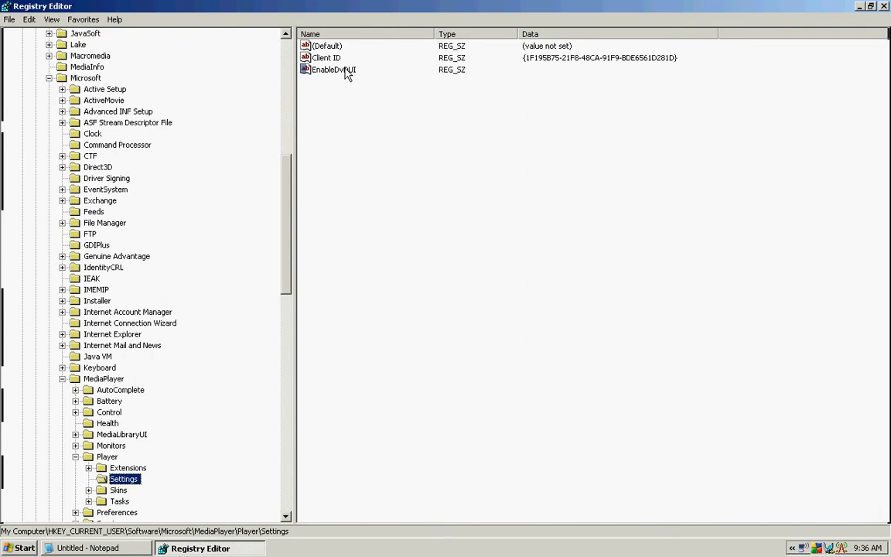
Step: Set the EnableDvDUI value data to 'yes' and confirm
double_click(333, 69)
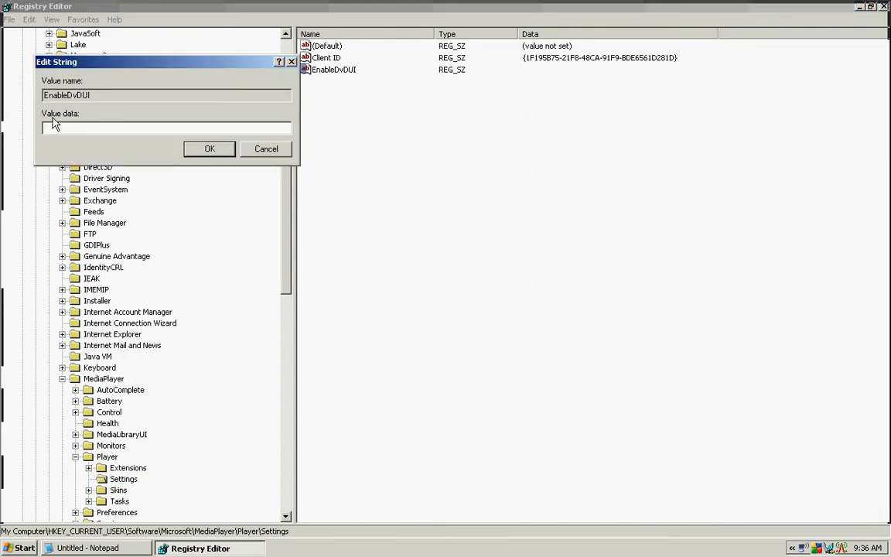
text(ye)
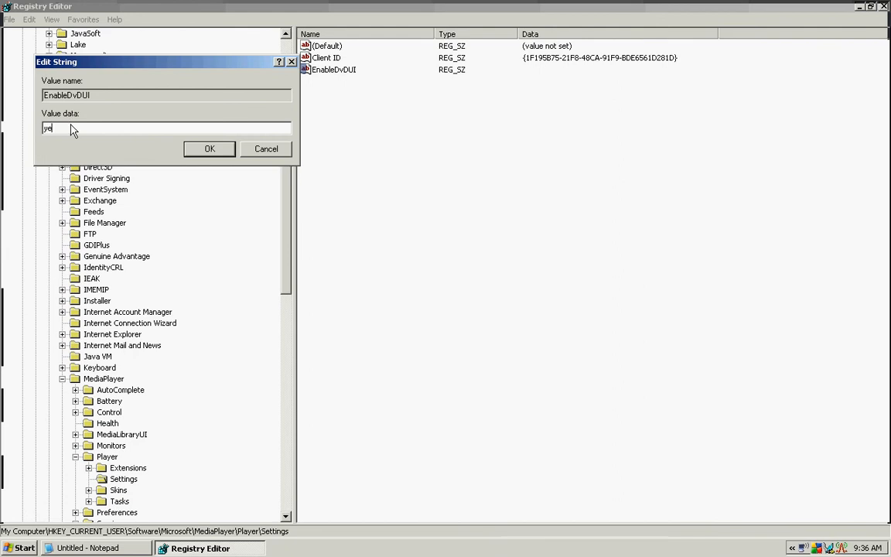
text(s)
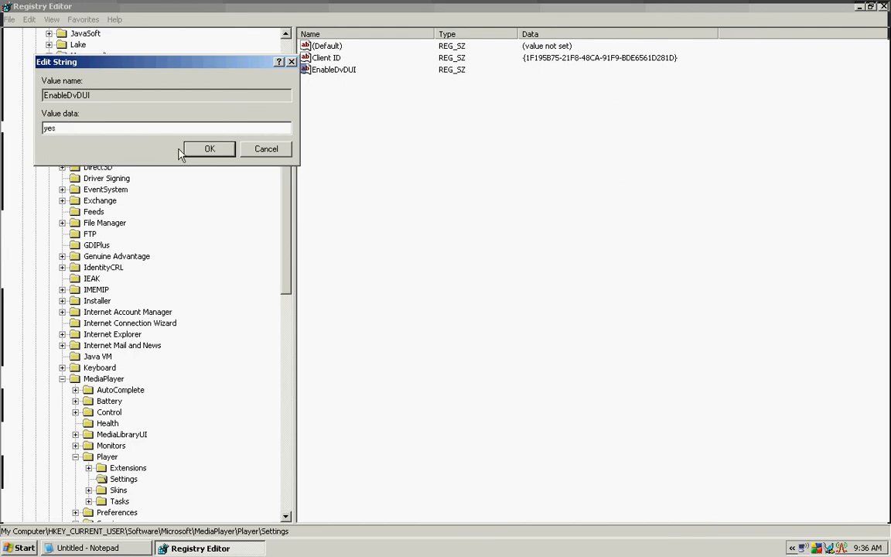
click(209, 148)
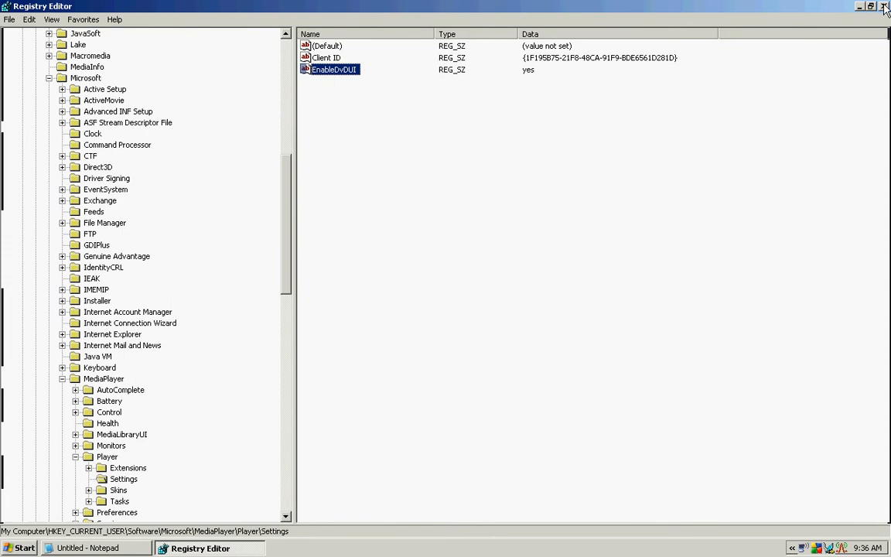
Step: Close the Registry Editor window
click(885, 6)
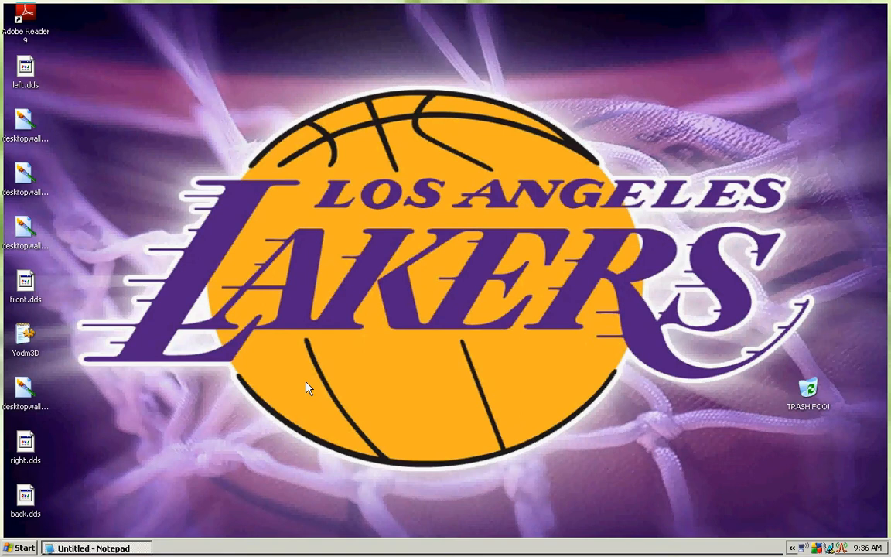
mouse_move(433, 439)
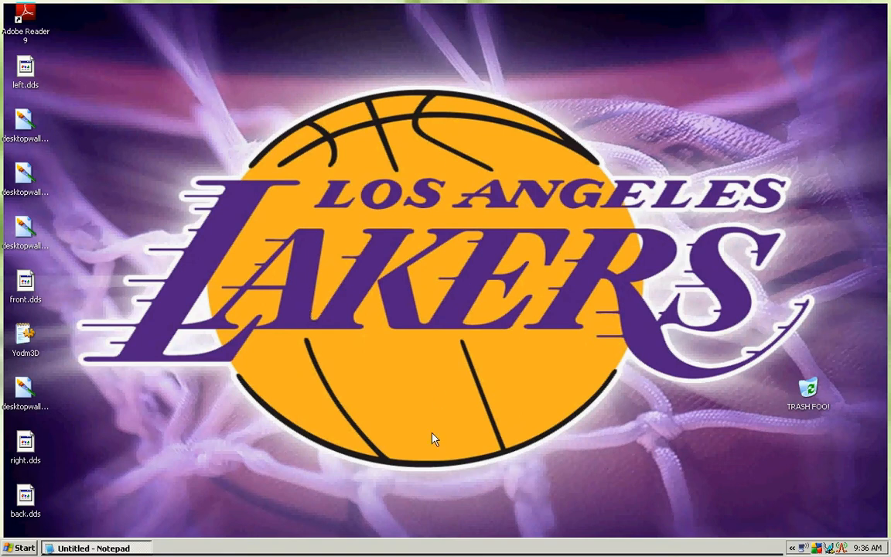
mouse_move(432, 324)
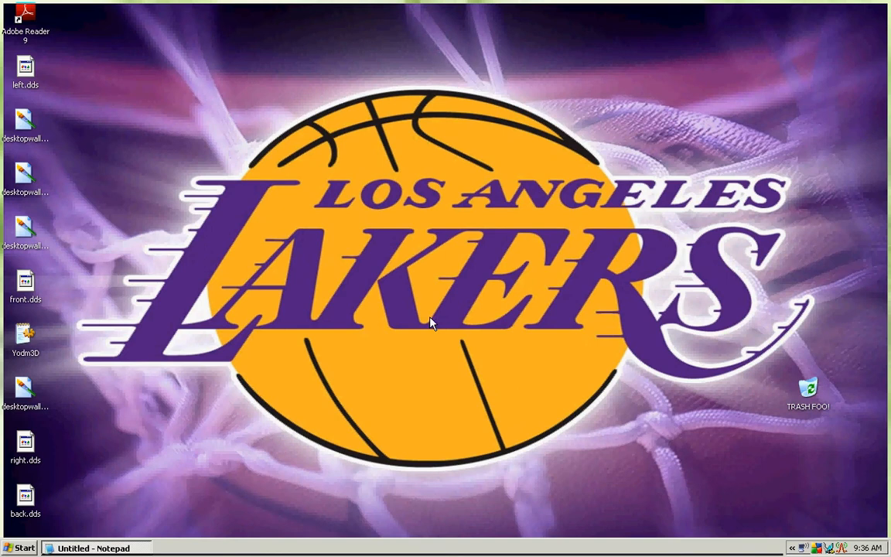
mouse_move(383, 269)
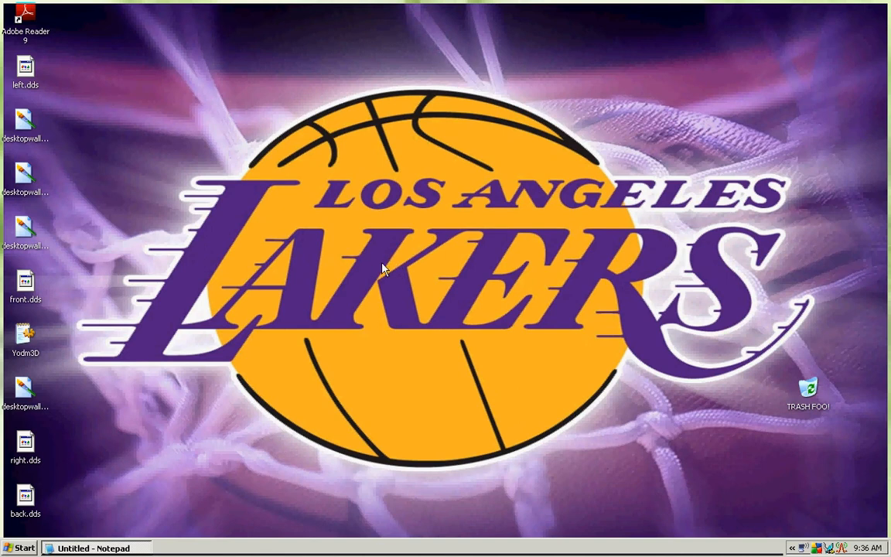
mouse_move(379, 409)
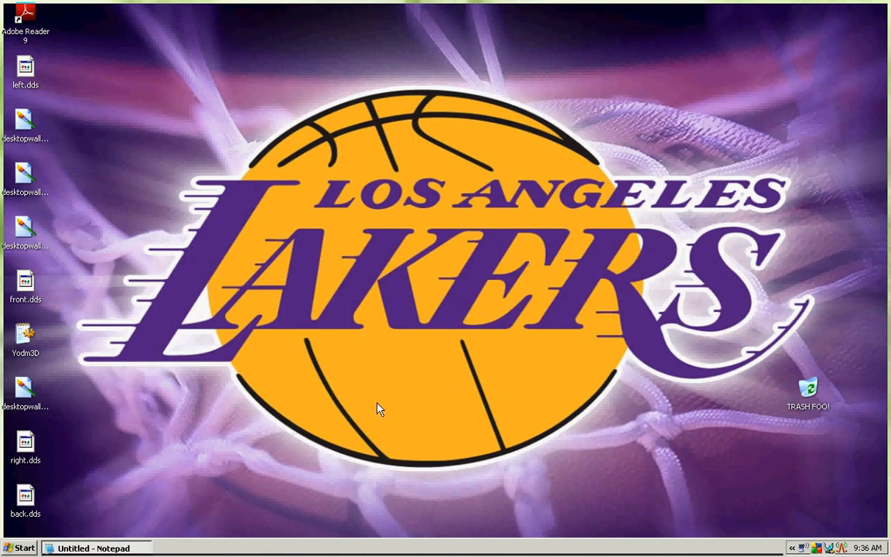